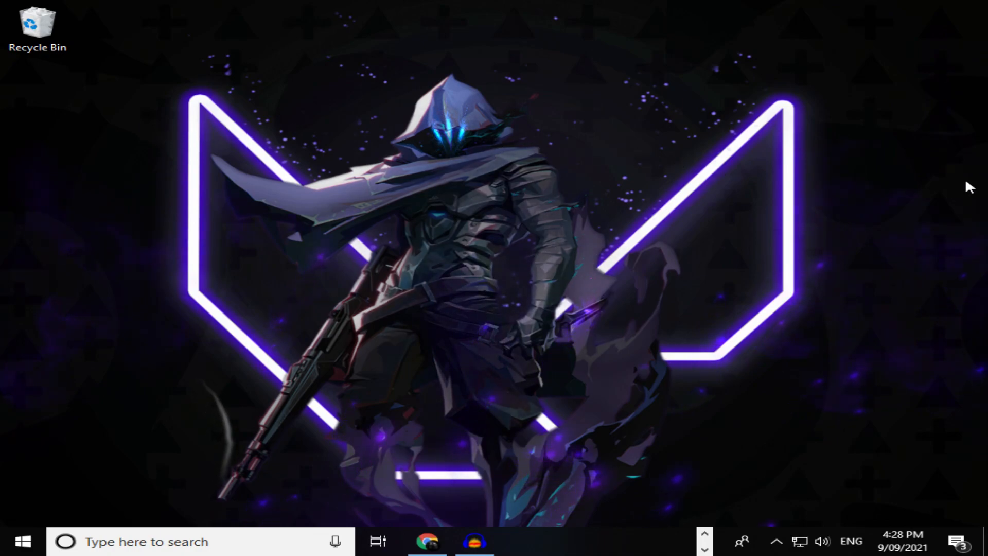
mouse_move(621, 254)
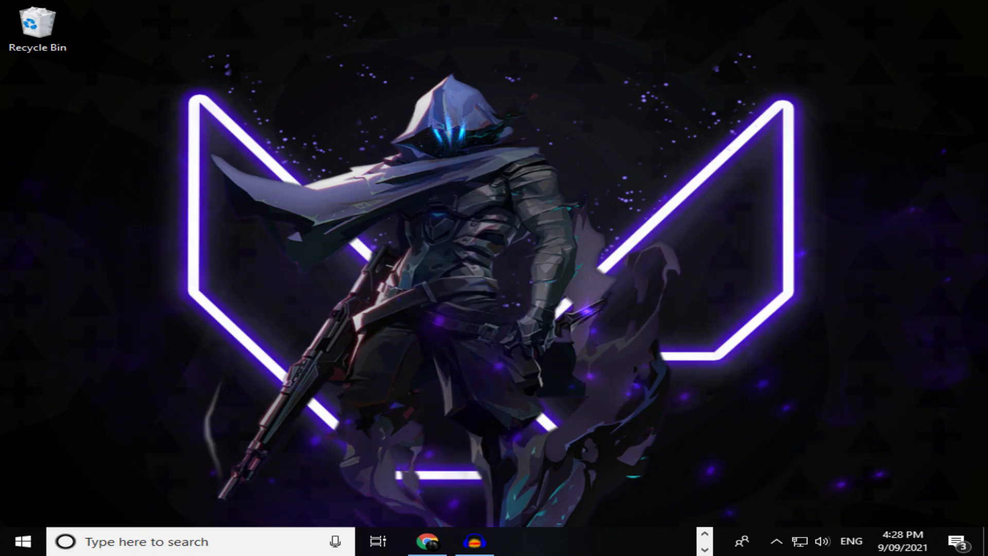
Launch the Steam client from the Windows taskbar.
click(474, 542)
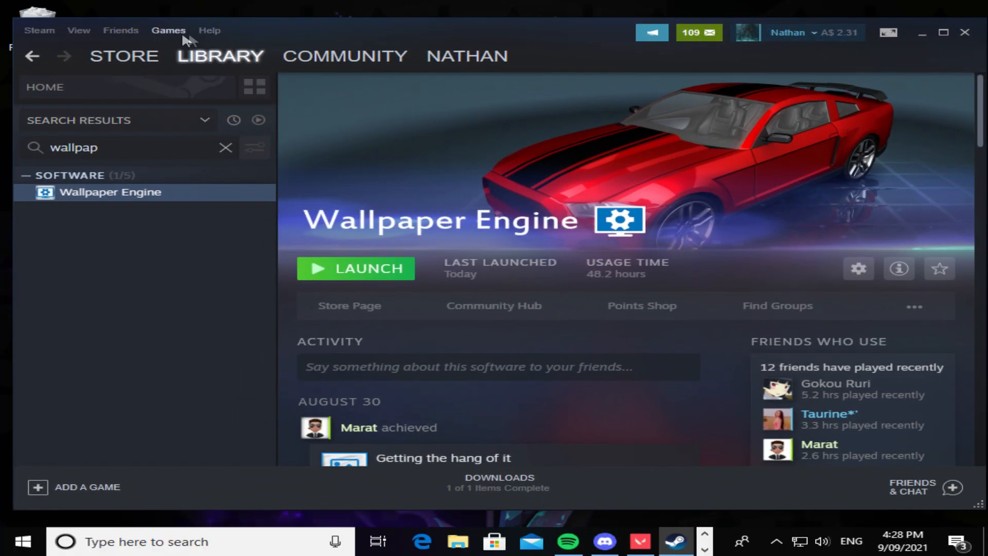
Navigate Steam Support to My Account, then Data Related to Your Steam Account.
click(209, 30)
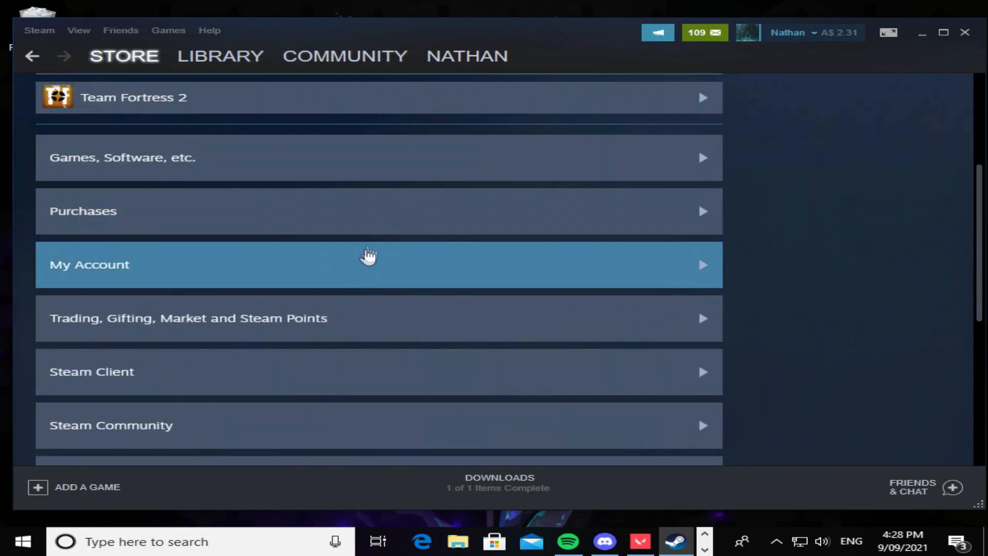
click(89, 265)
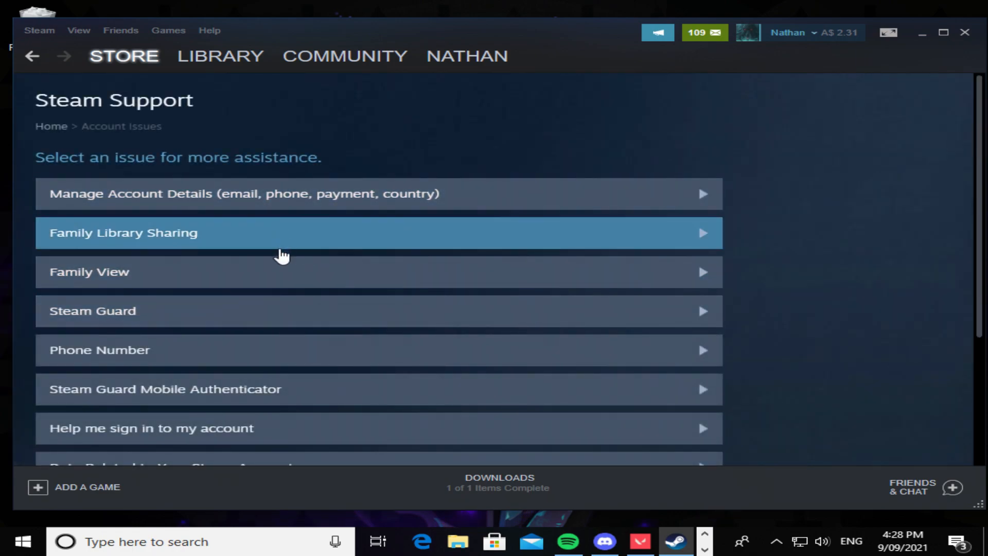
scroll(down, 3)
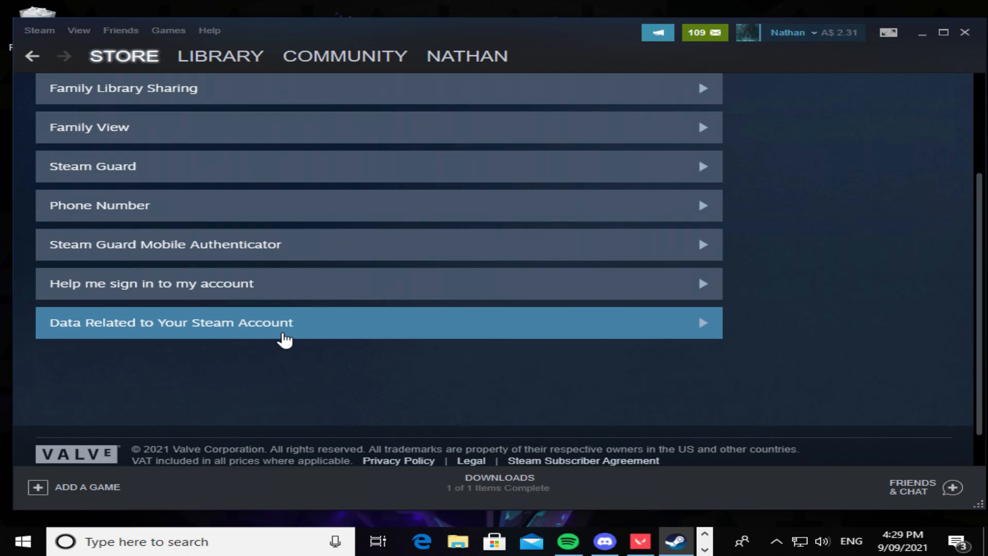
click(170, 323)
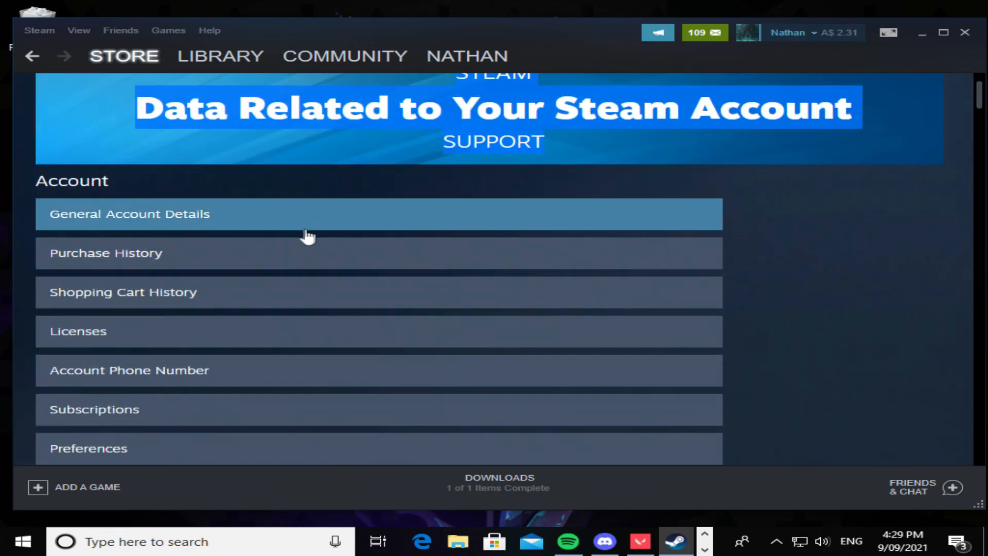
Scroll down the account data categories toward External Funds Used.
scroll(down, 3)
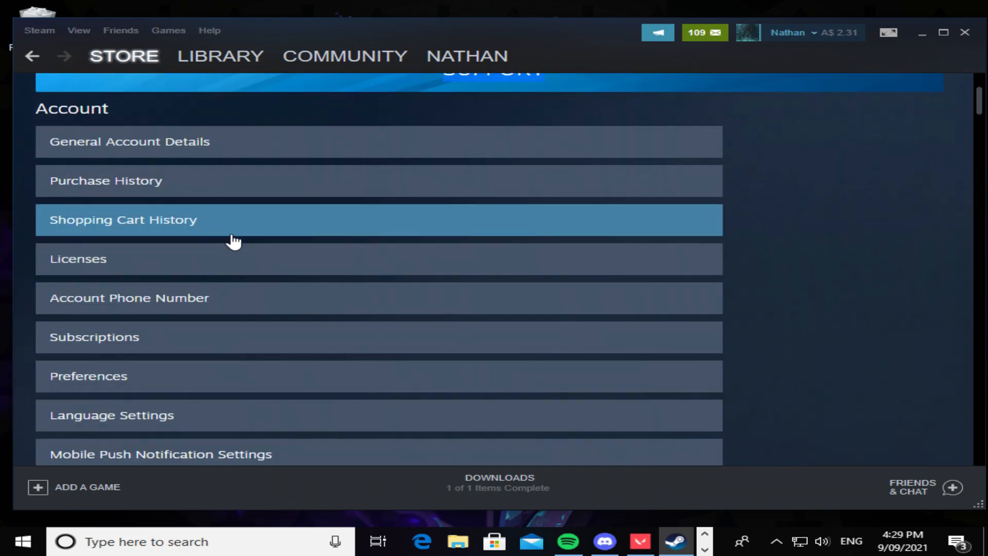
scroll(down, 3)
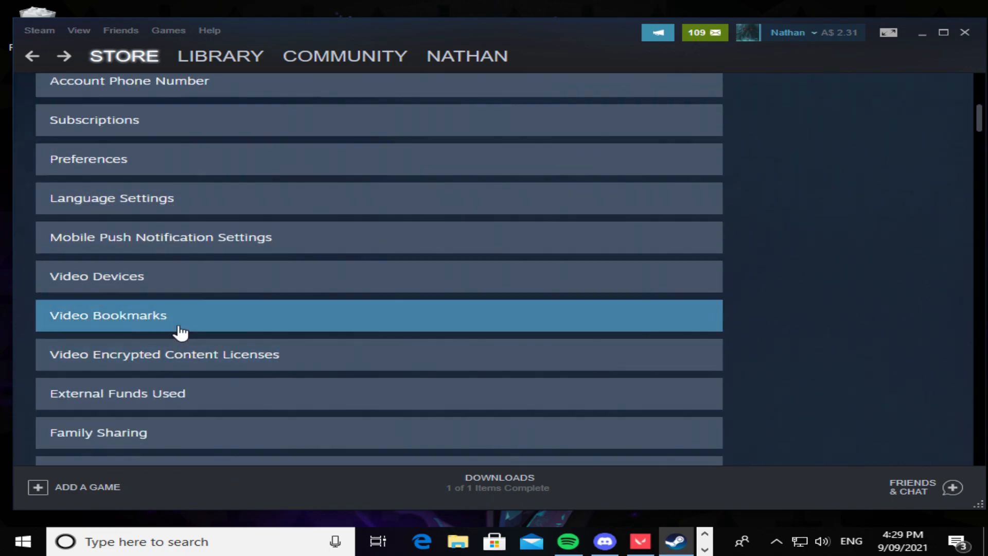
scroll(down, 3)
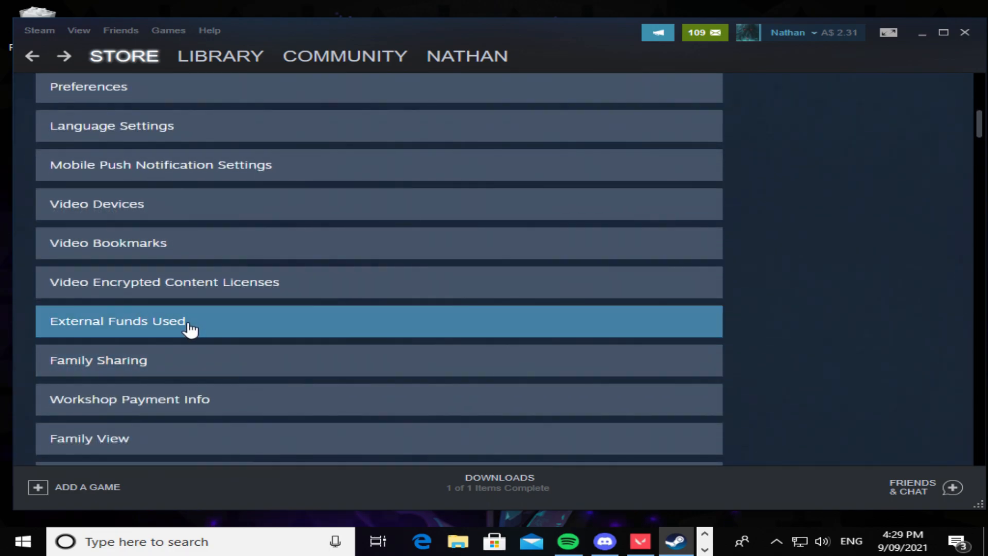
View the External Funds Used table showing a TotalSpend of $1,097.74 USD.
click(117, 321)
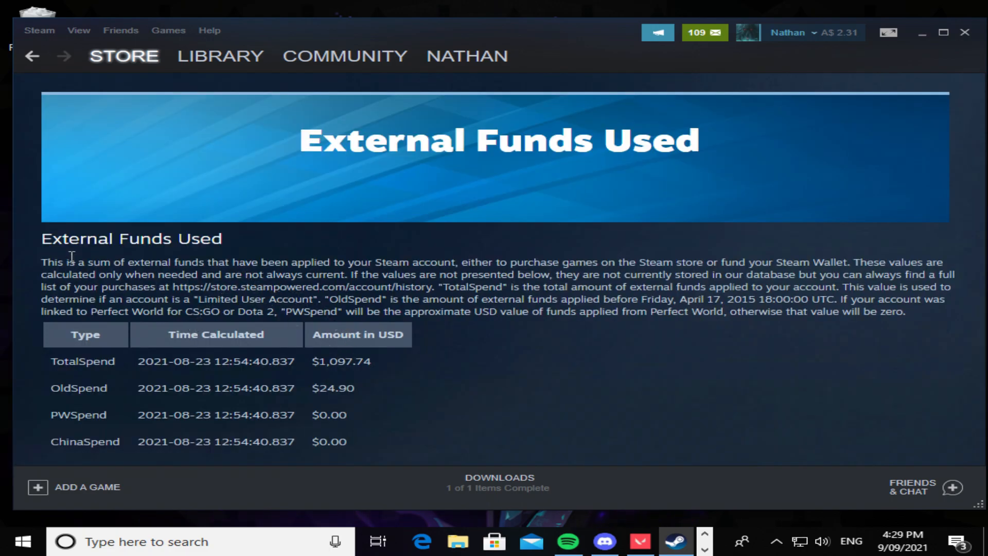
drag(54, 261, 246, 261)
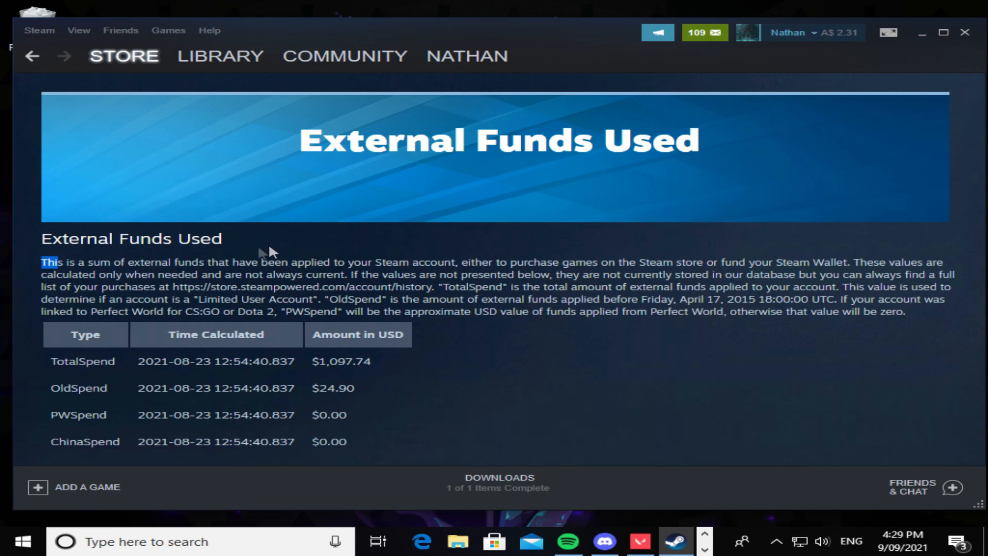
drag(41, 262, 434, 274)
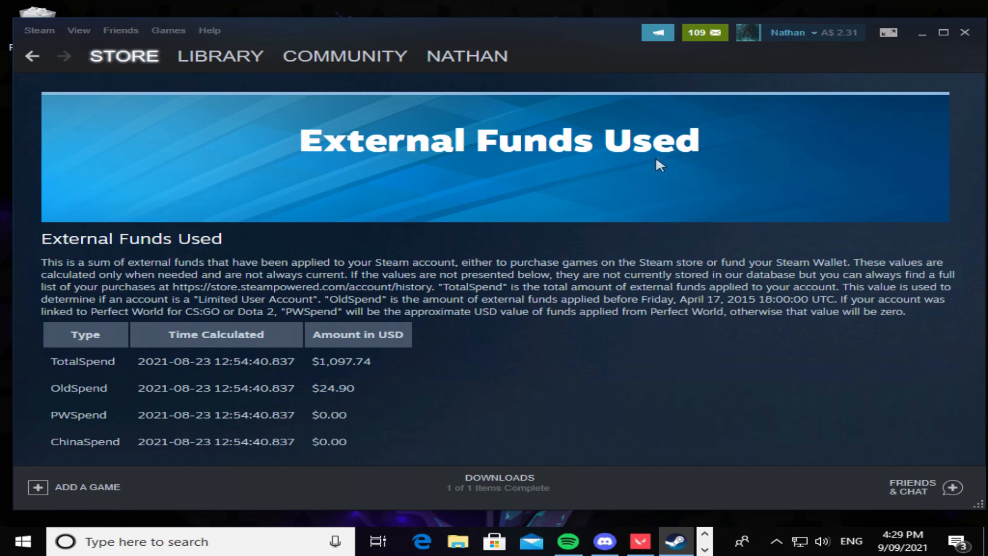
mouse_move(406, 384)
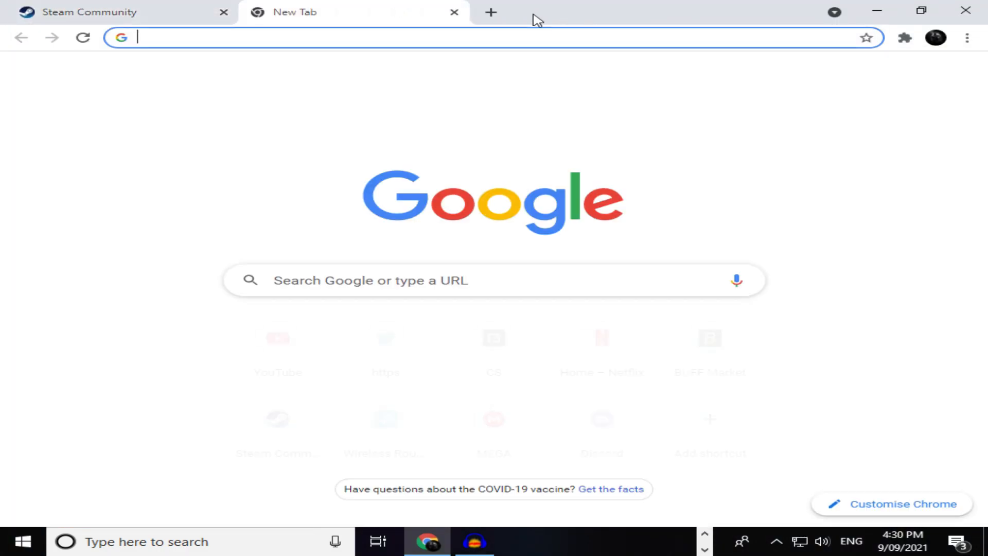
Search Google for 'steam inventory helper' from the address bar suggestion.
text(steam inven)
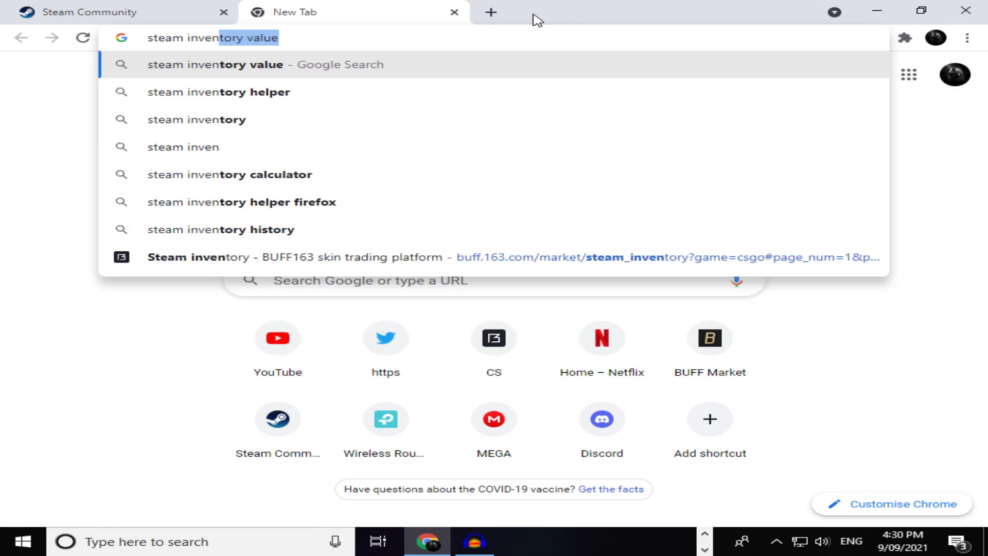
click(219, 92)
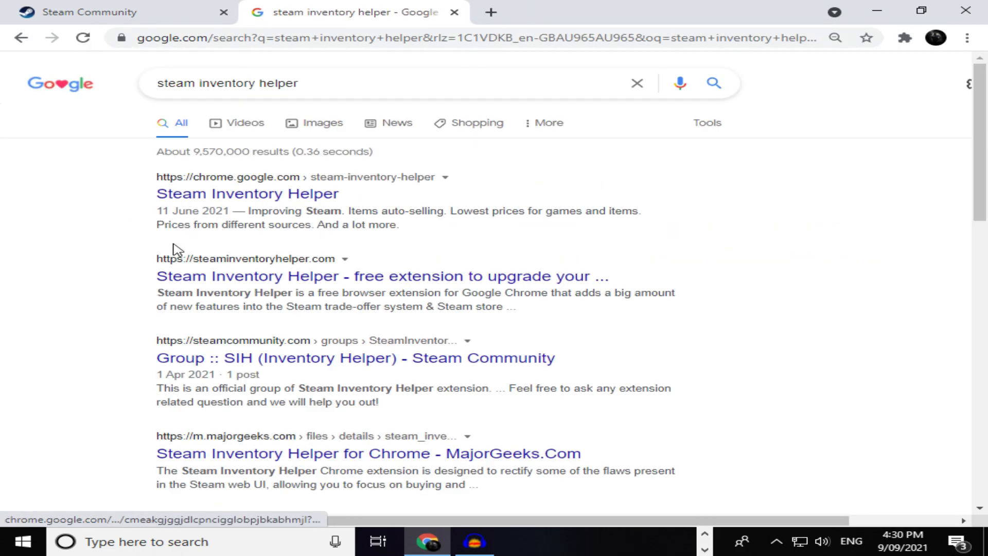
scroll(down, 3)
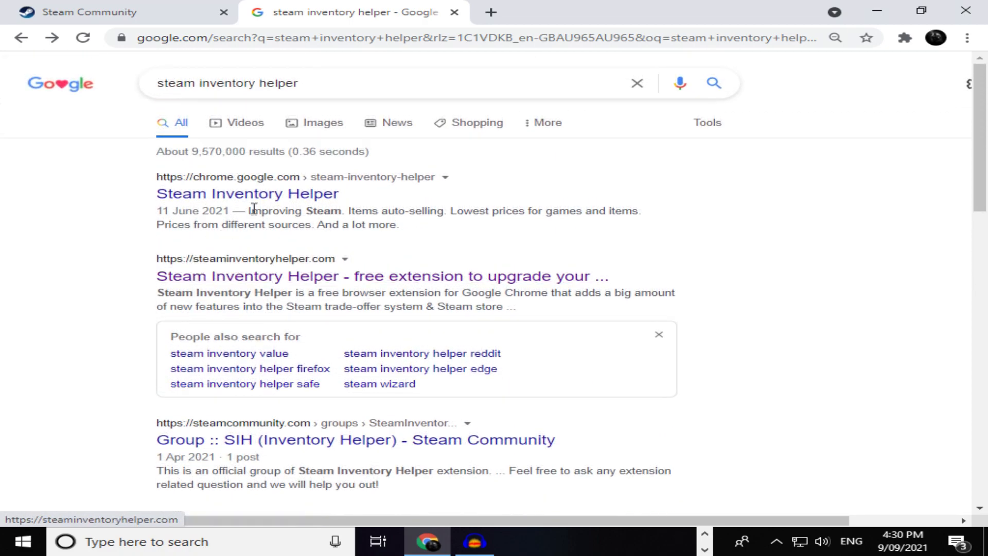
Install the Steam Inventory Helper extension from its Chrome Web Store listing.
click(247, 194)
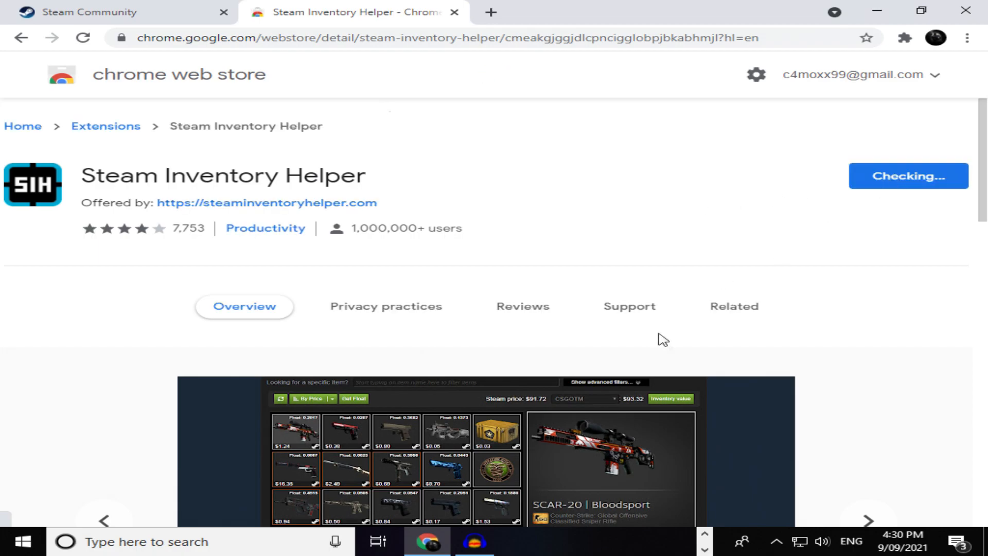
mouse_move(599, 216)
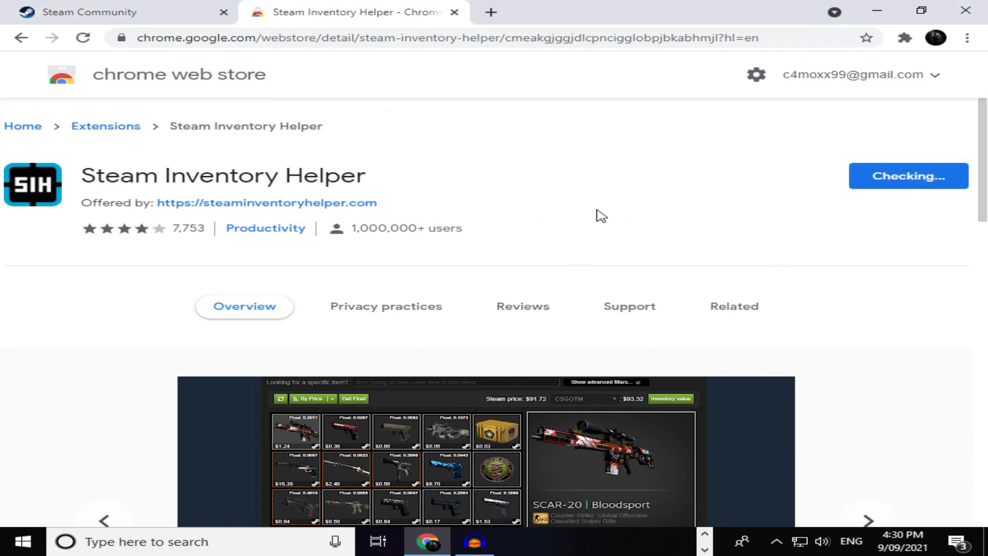
mouse_move(538, 214)
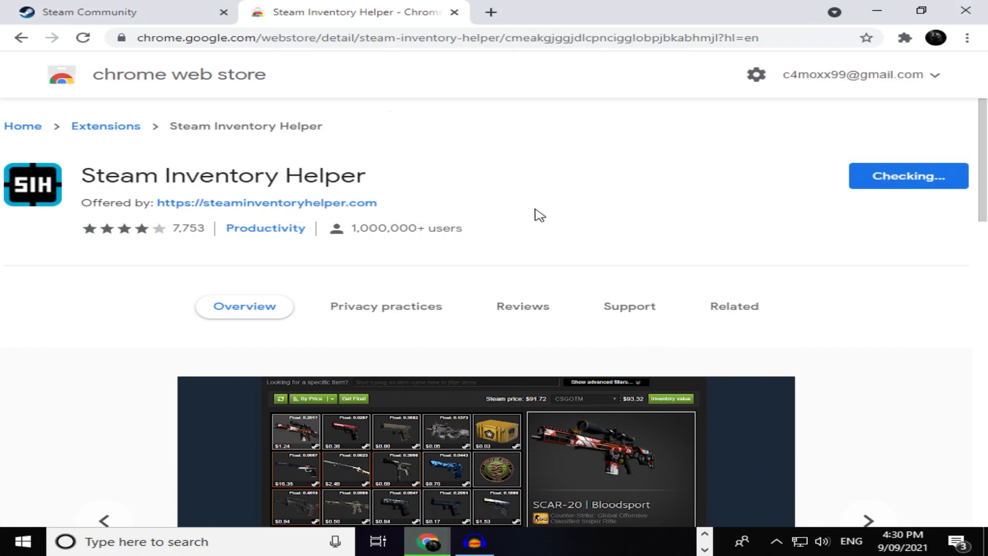
click(908, 176)
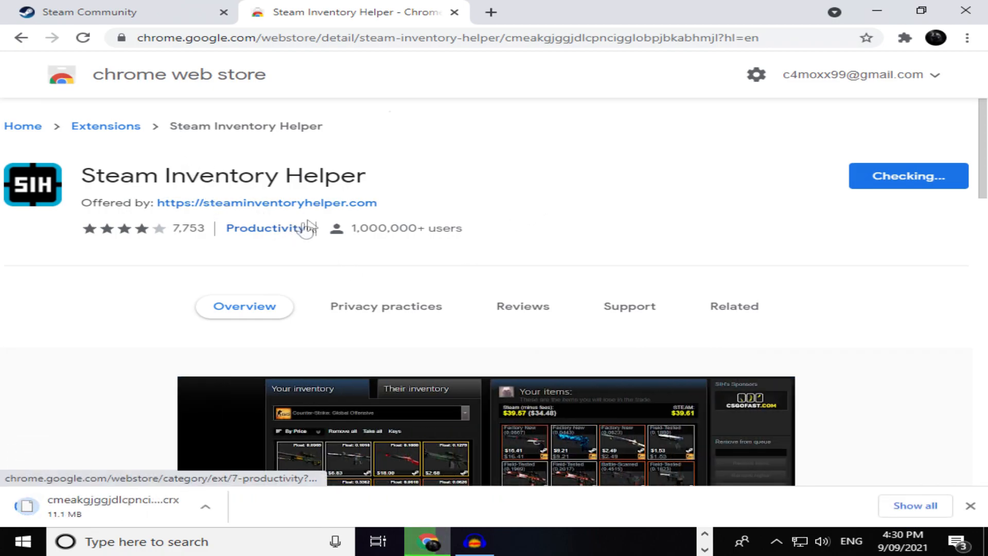
scroll(down, 3)
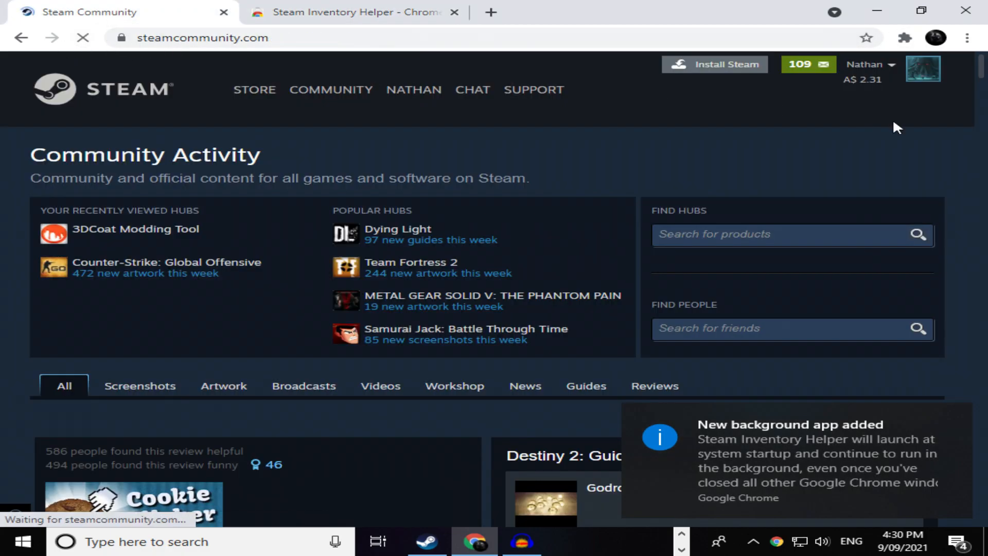
mouse_move(862, 80)
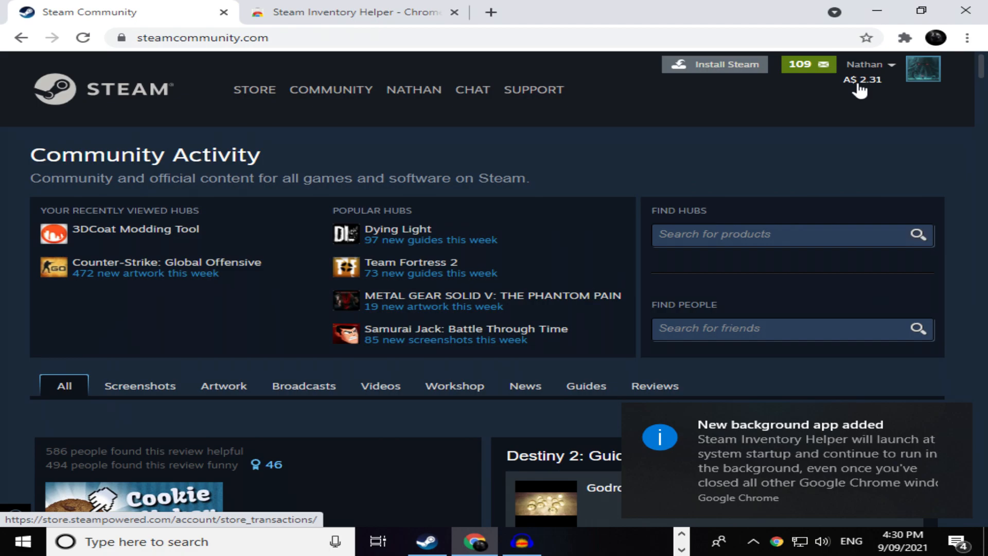
View the account's Store & Purchase History totalling A$5666.35 spent.
click(863, 79)
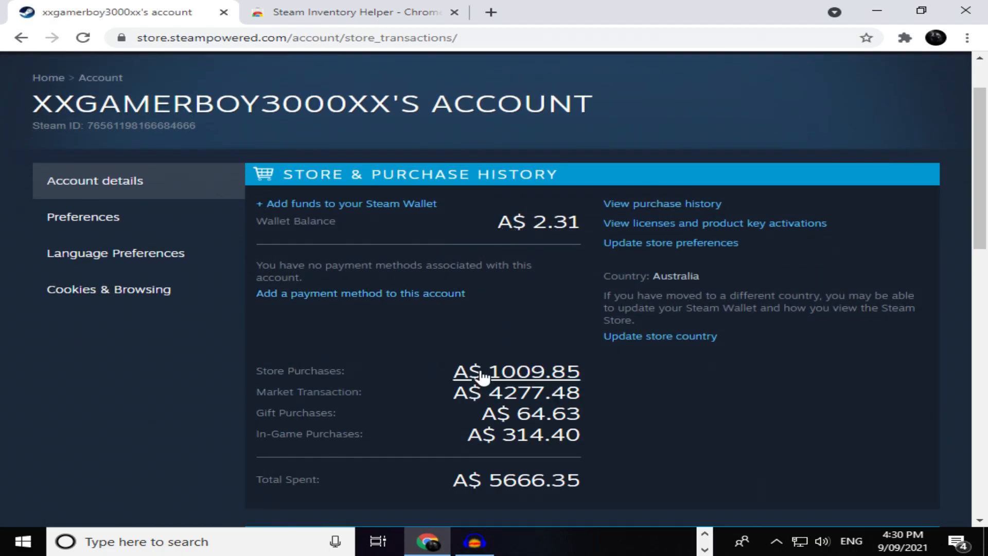
scroll(down, 3)
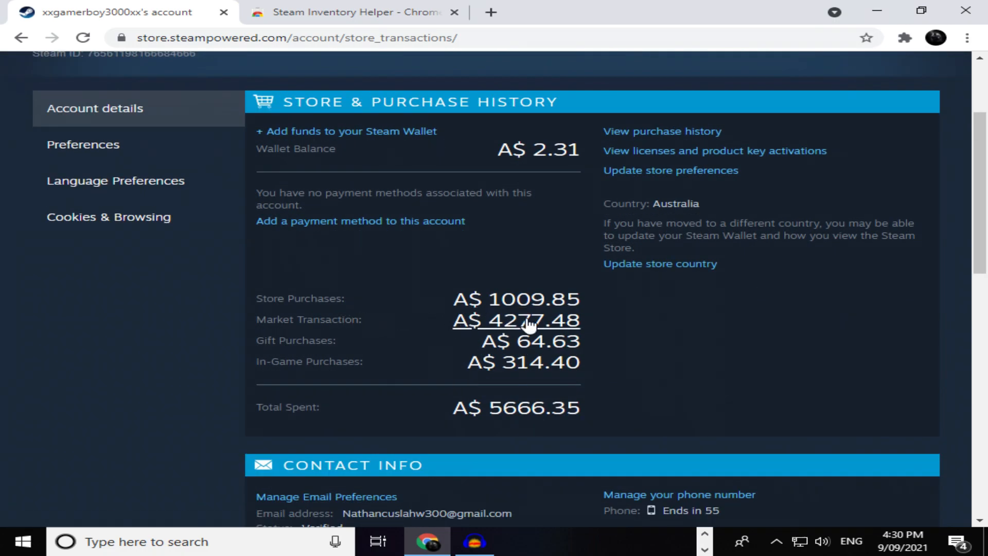
mouse_move(535, 333)
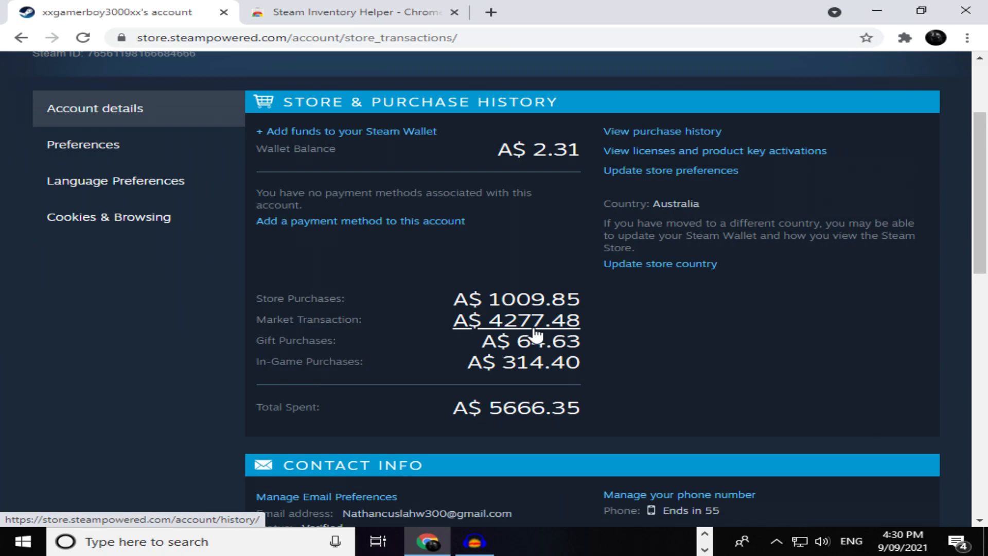
mouse_move(650, 360)
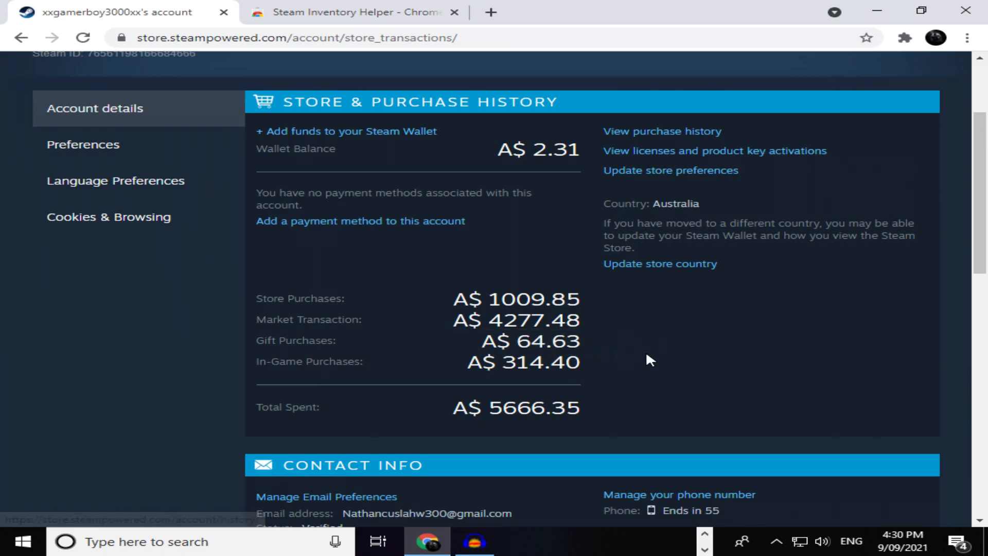
scroll(down, 3)
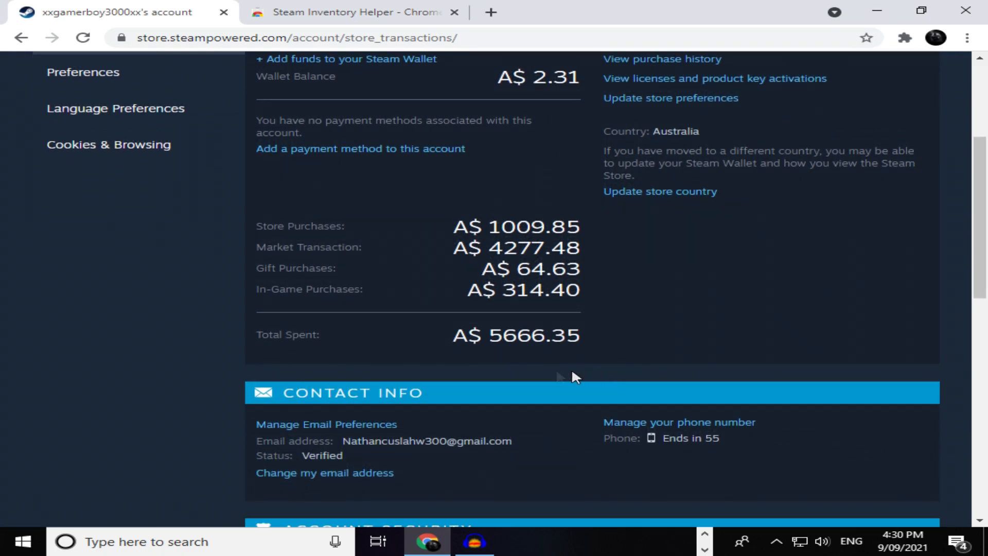
scroll(down, 3)
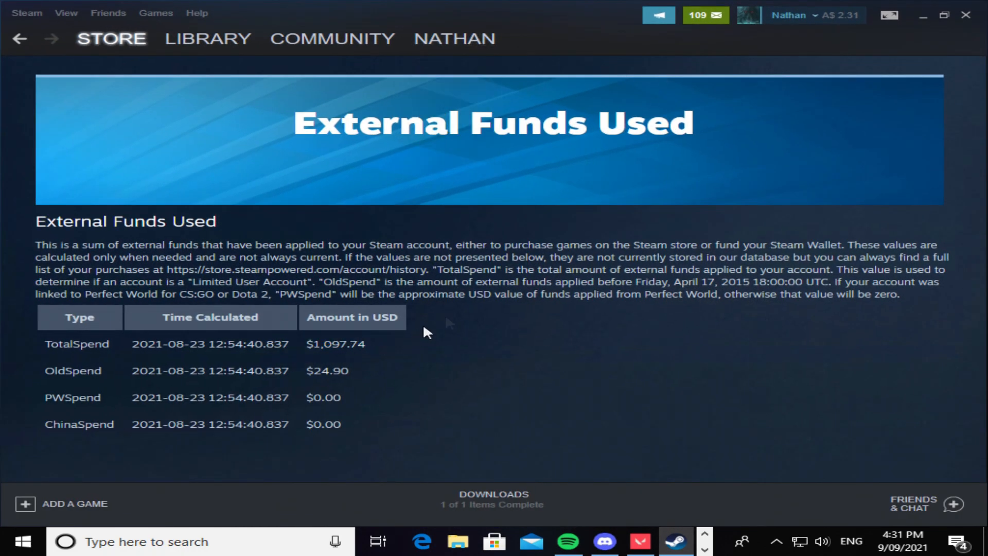
mouse_move(555, 237)
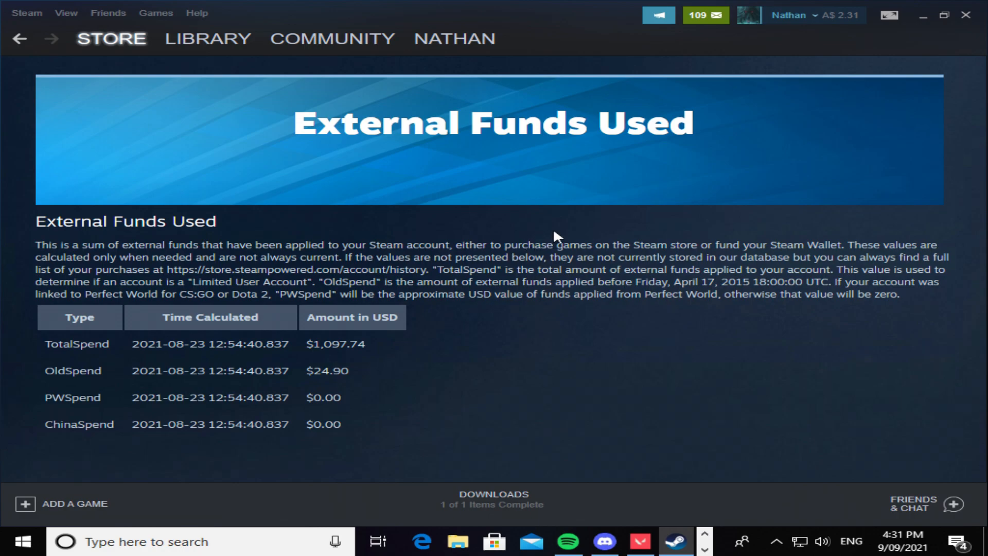